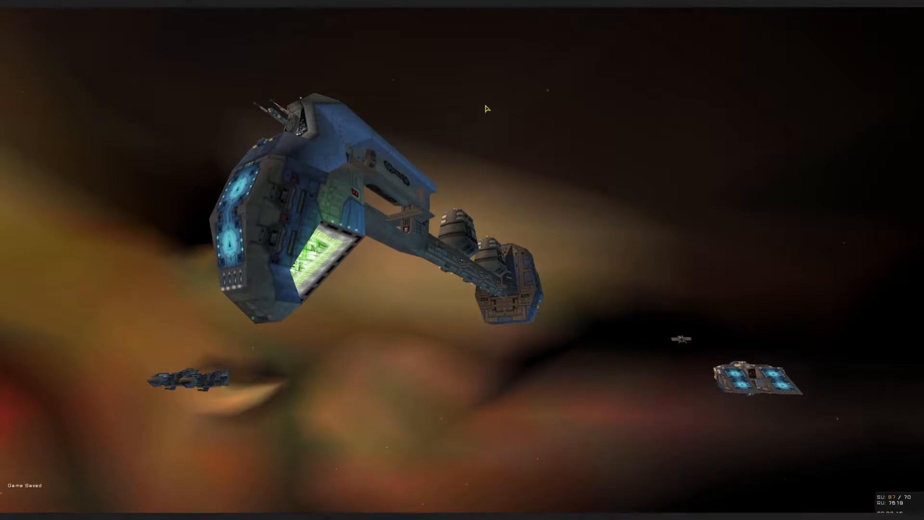
pyautogui.moveTo(486, 108)
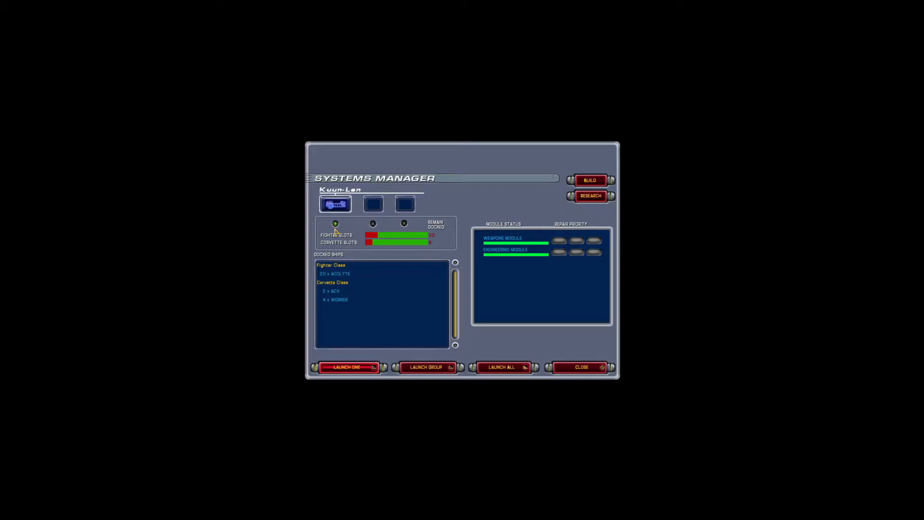
# - Launch the docked Acolytes and Workers from the Kuun-Lan
pyautogui.click(349, 367)
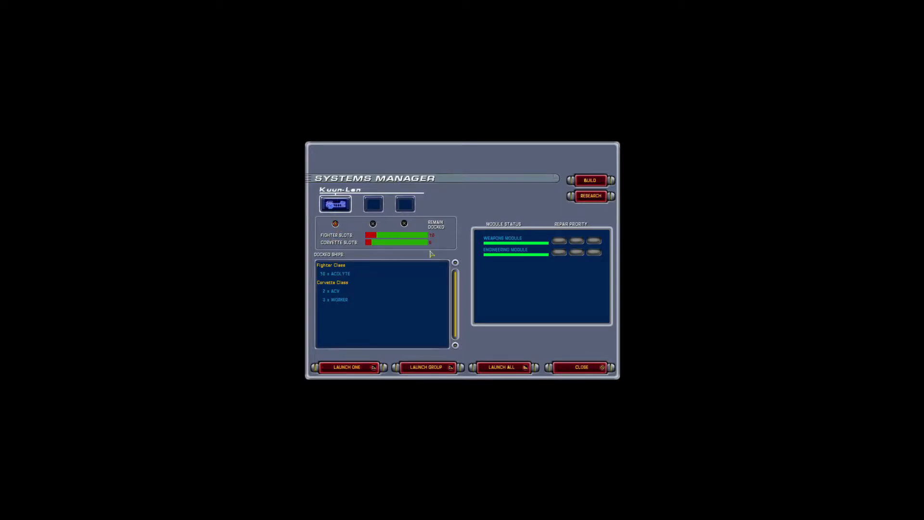
pyautogui.click(581, 367)
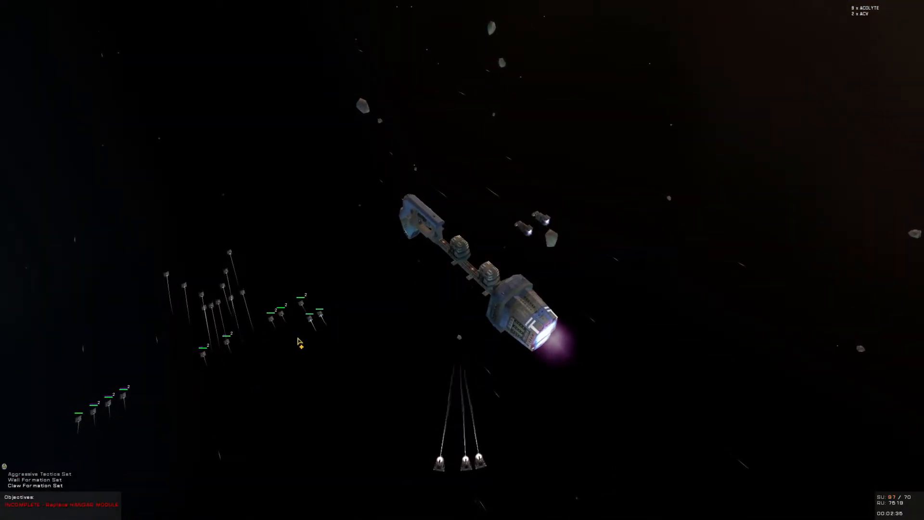
# - Right-click to order the launched Workers to harvest the asteroids
pyautogui.rightClick(299, 344)
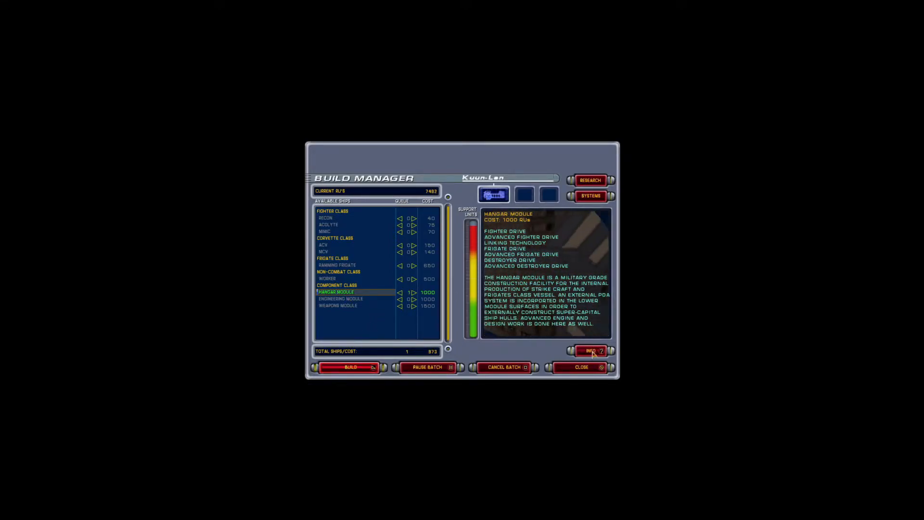
# - Close the Build Manager with the Hangar Module building and return to space view
pyautogui.click(580, 367)
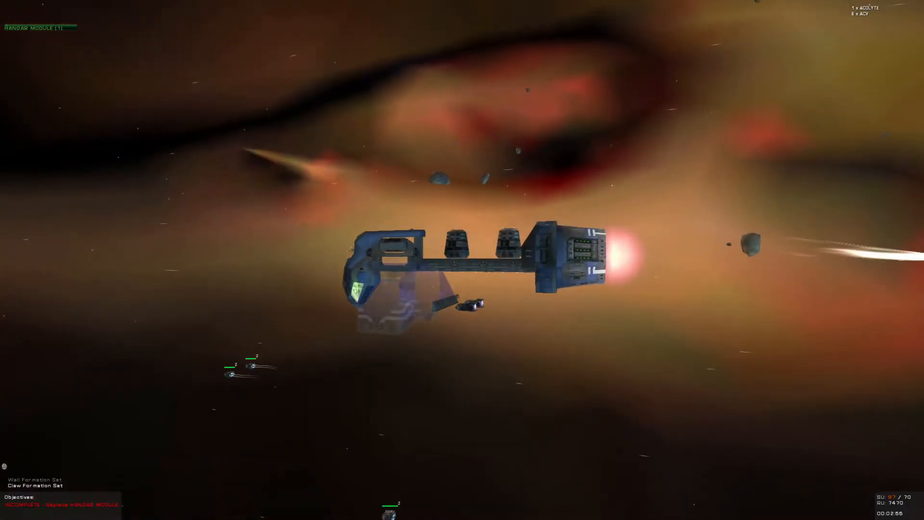